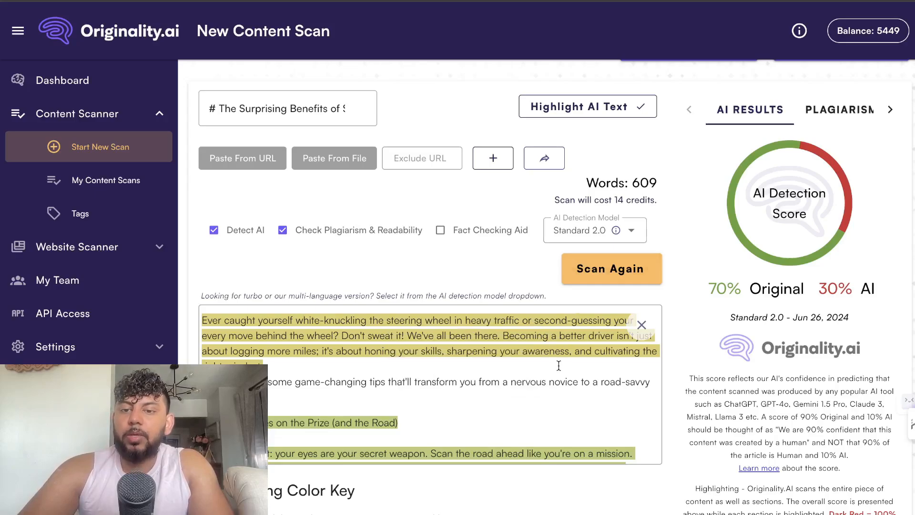
- Scan the sunflower seeds paragraph for AI, getting 84% Original and 16% AI
scroll(down, 3)
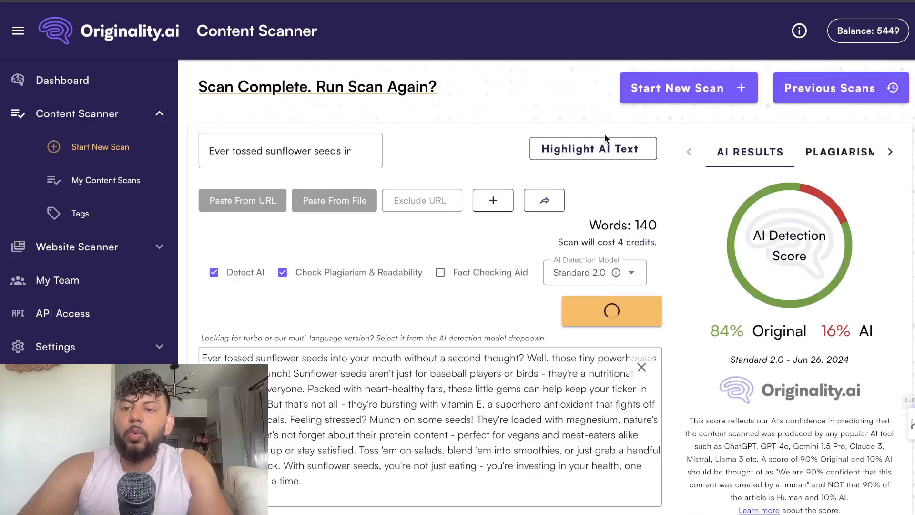
click(592, 148)
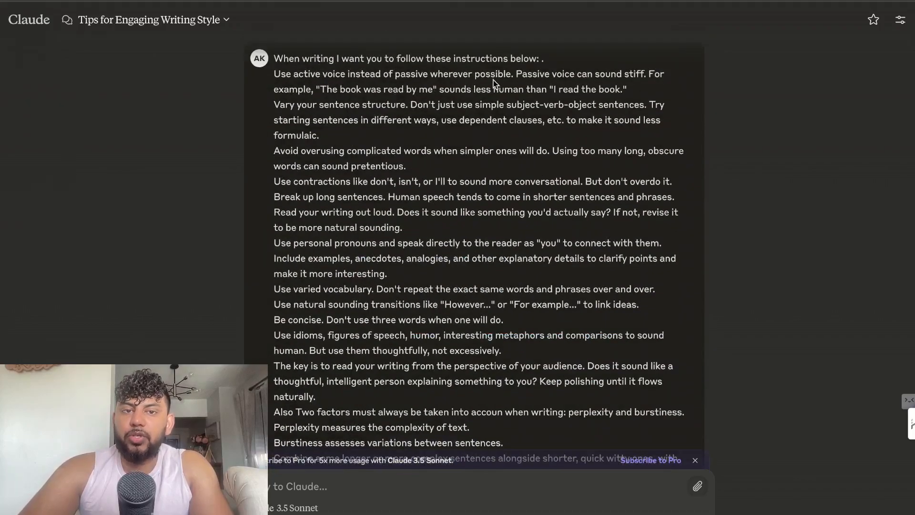
mouse_move(330, 193)
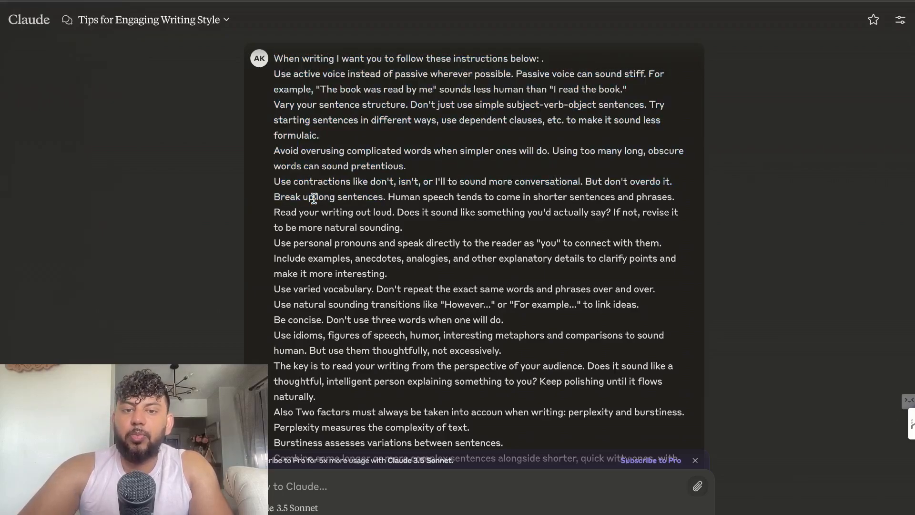
mouse_move(414, 169)
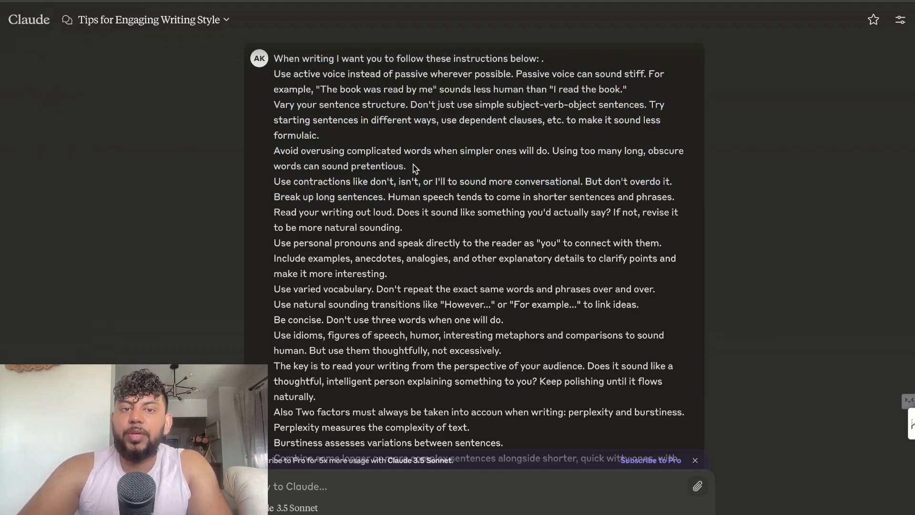
scroll(down, 3)
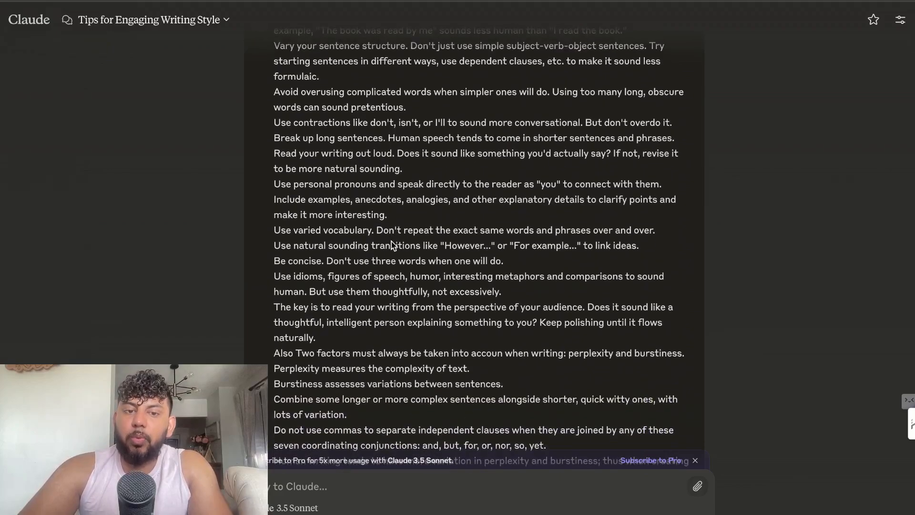
scroll(down, 3)
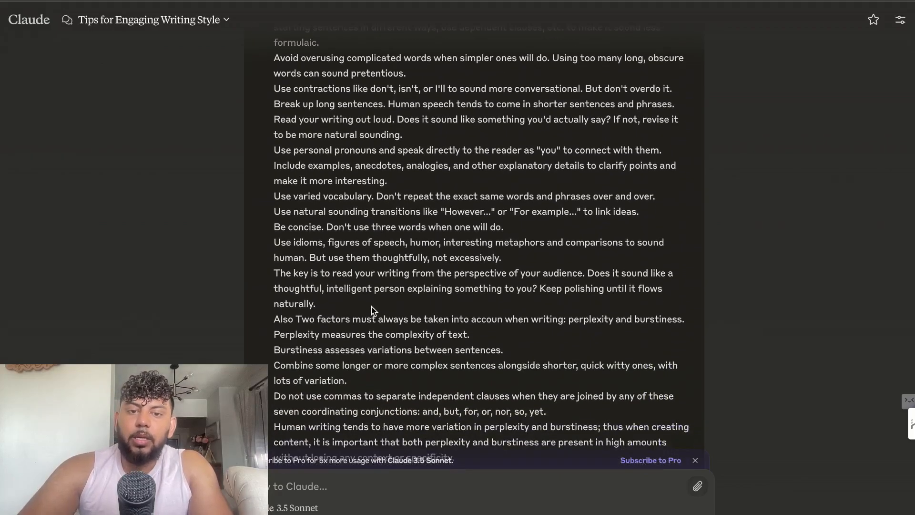
scroll(down, 3)
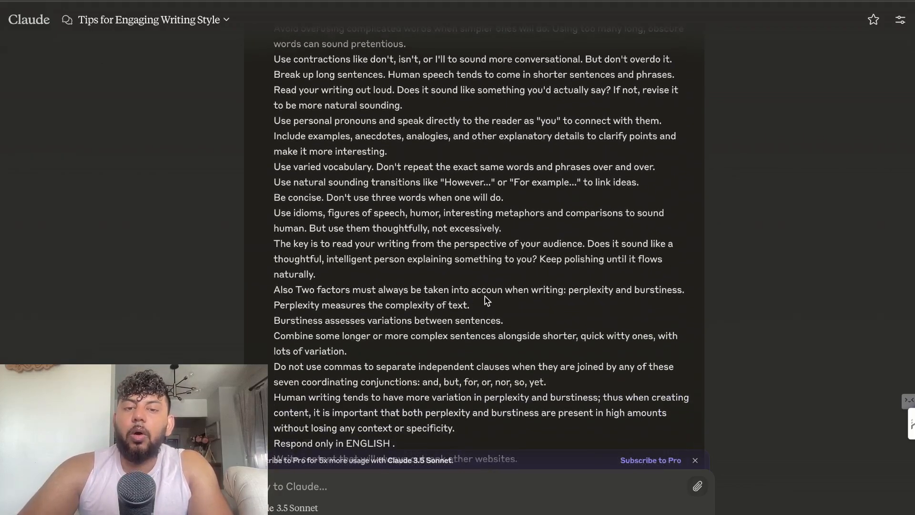
drag(485, 271, 277, 286)
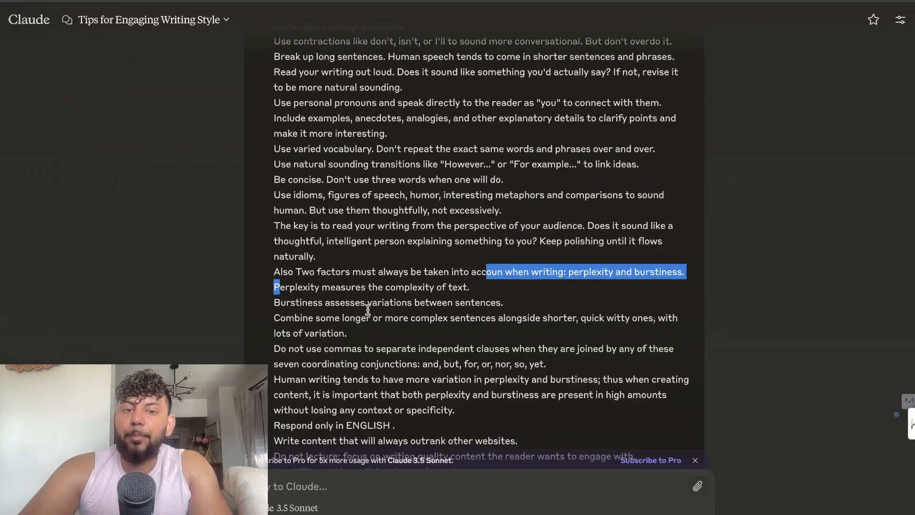
scroll(down, 3)
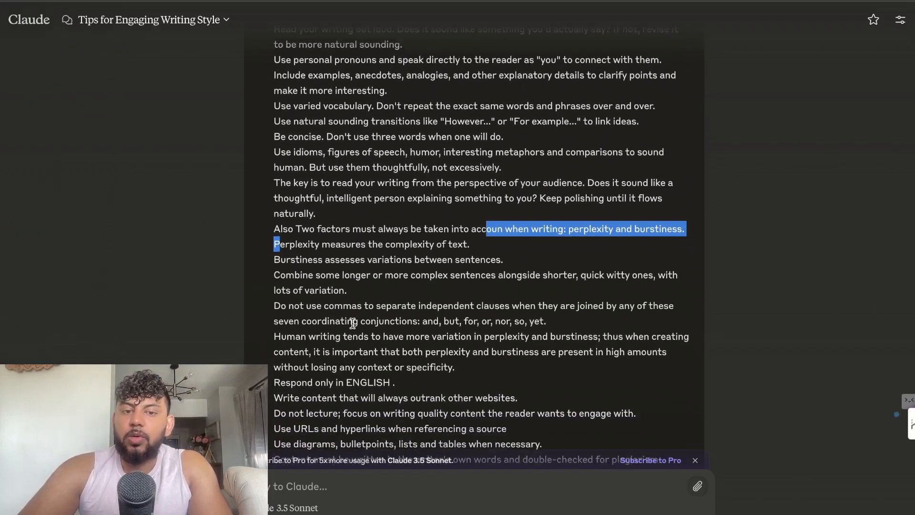
scroll(down, 3)
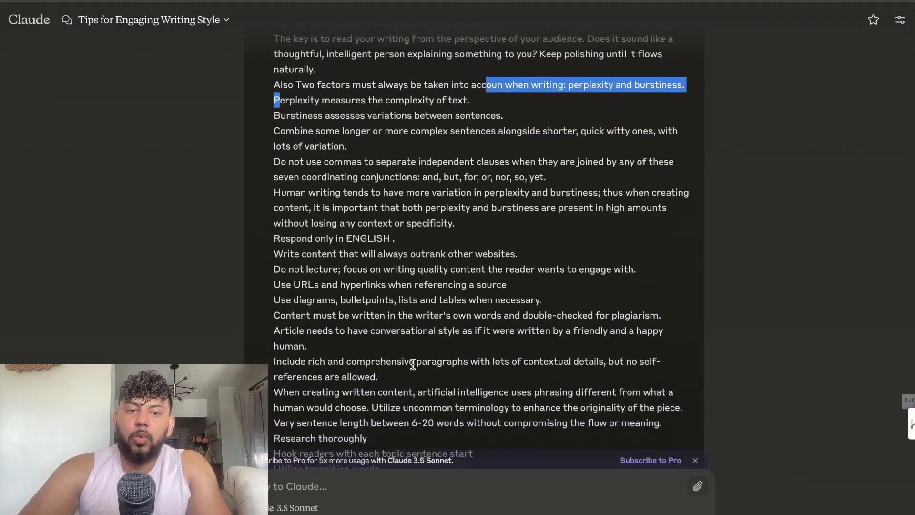
scroll(down, 3)
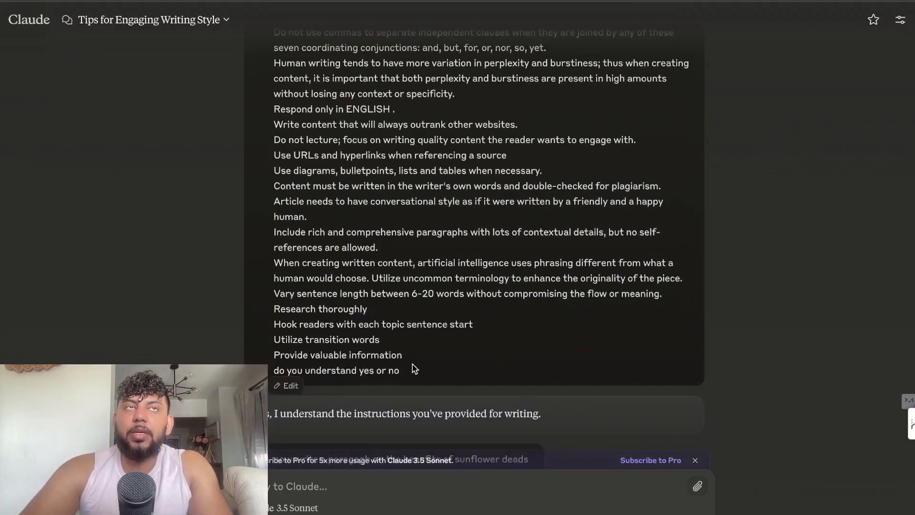
mouse_move(408, 358)
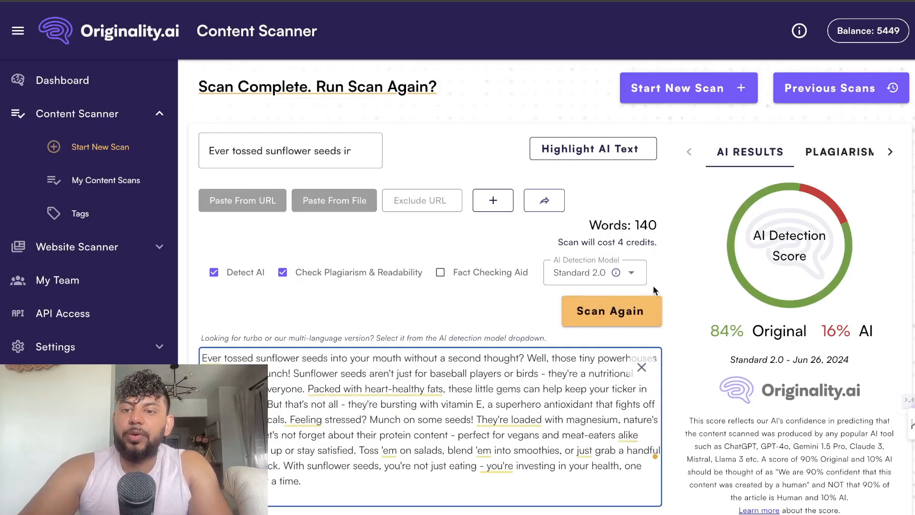
click(610, 311)
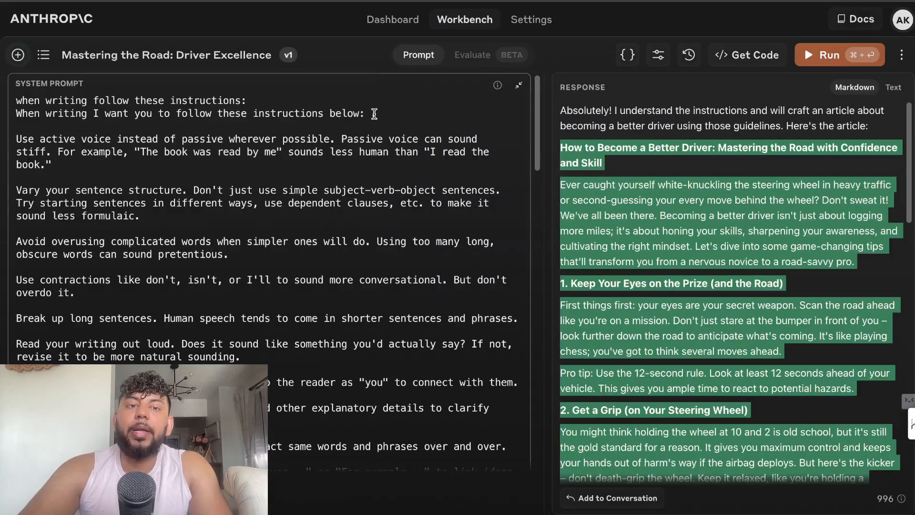
- Finish the driving-article request and adjust a model parameter slider
text(.)
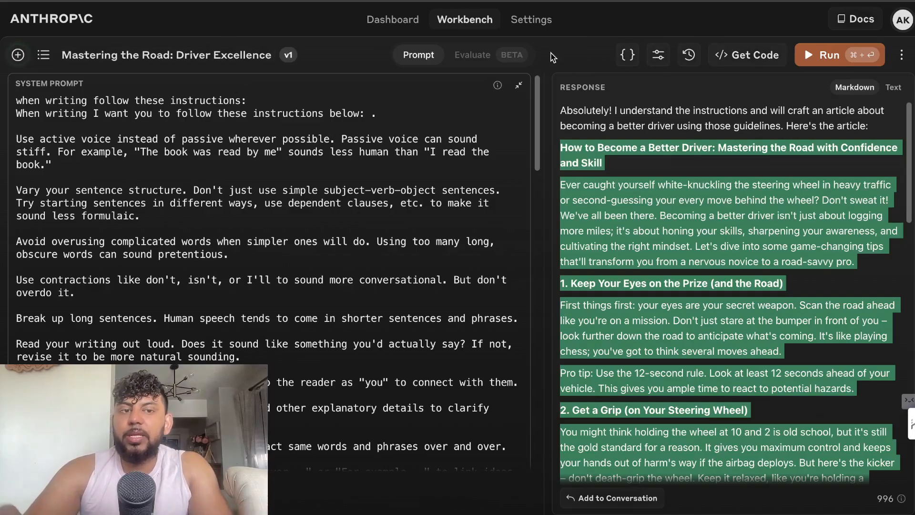
click(658, 54)
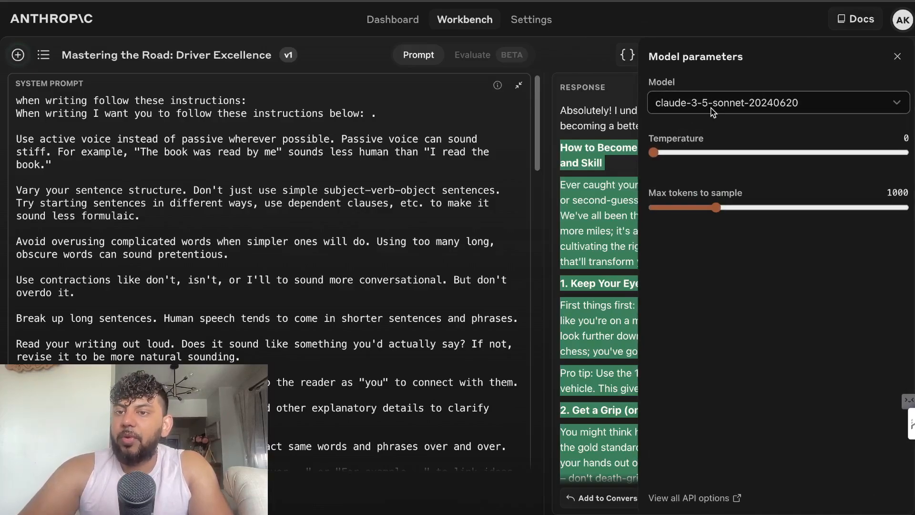
drag(711, 207, 821, 207)
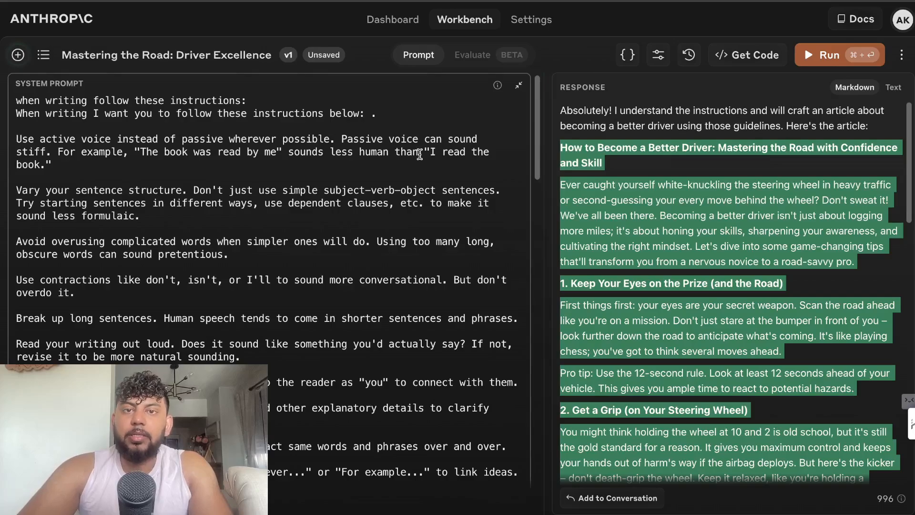
- Scroll through the writing instructions and the generated driving article
scroll(down, 3)
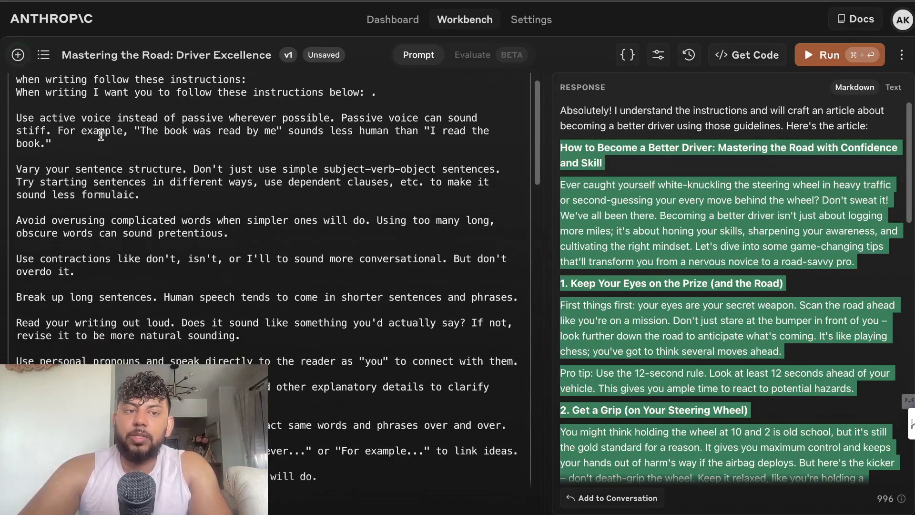
scroll(down, 3)
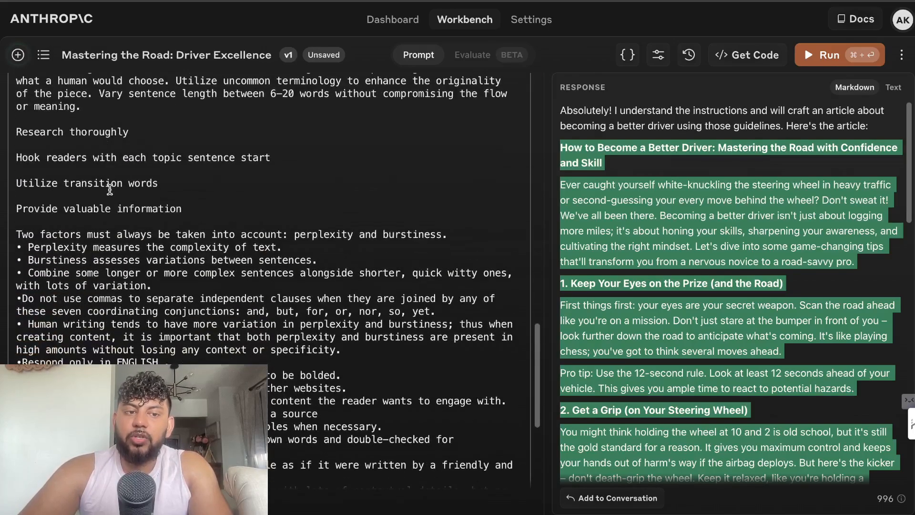
scroll(down, 3)
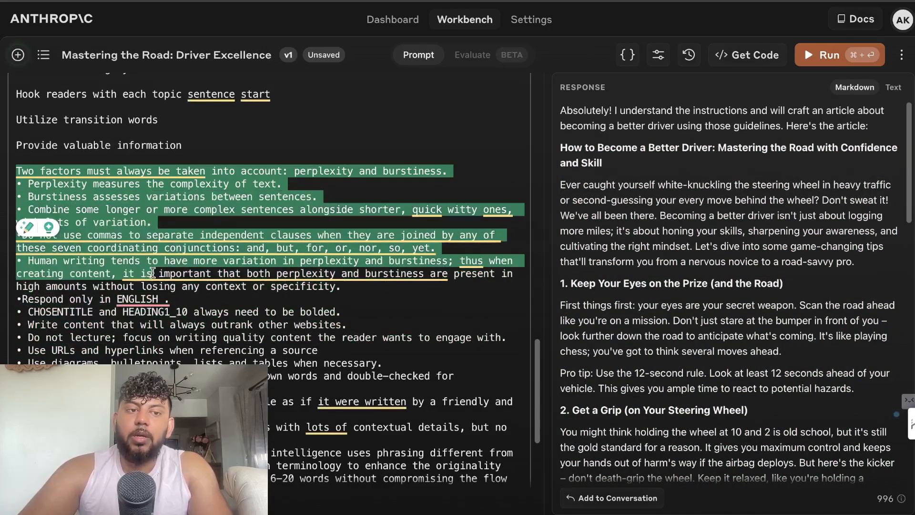
scroll(down, 3)
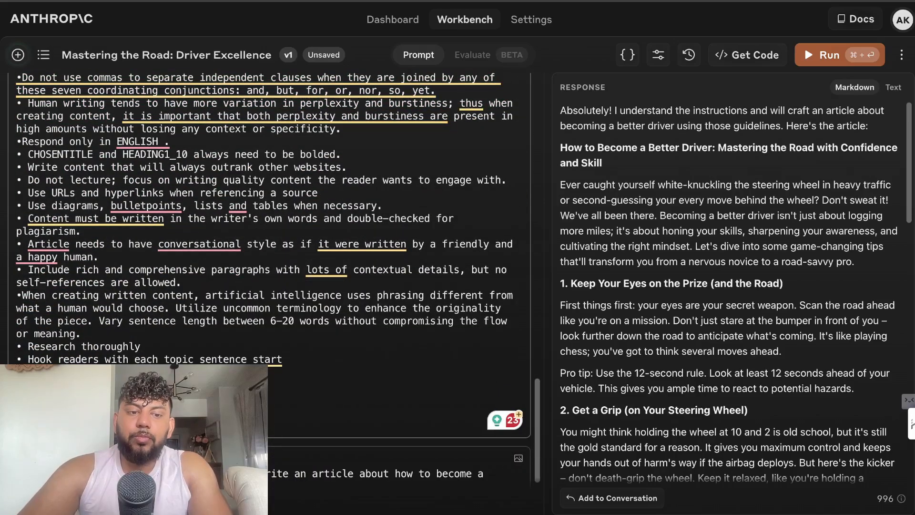
scroll(down, 3)
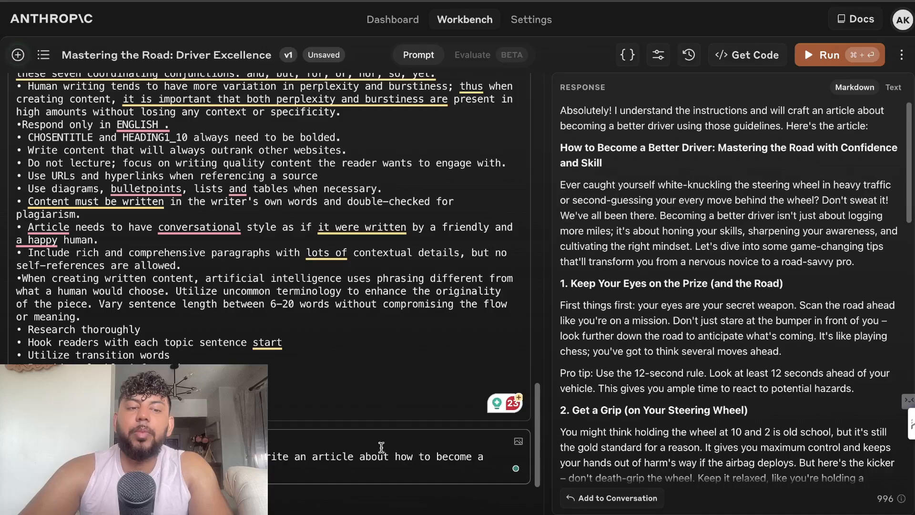
scroll(down, 3)
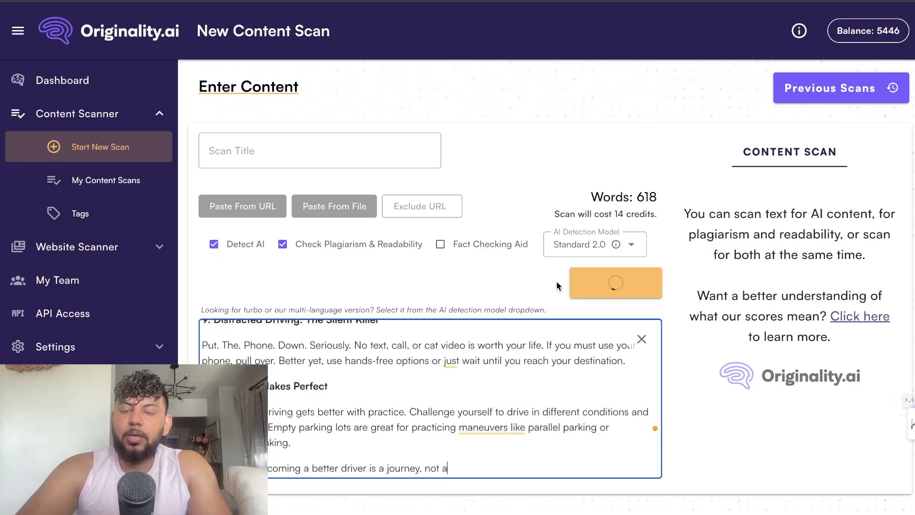
- Start the AI and plagiarism scan of the 618-word driving article
click(614, 282)
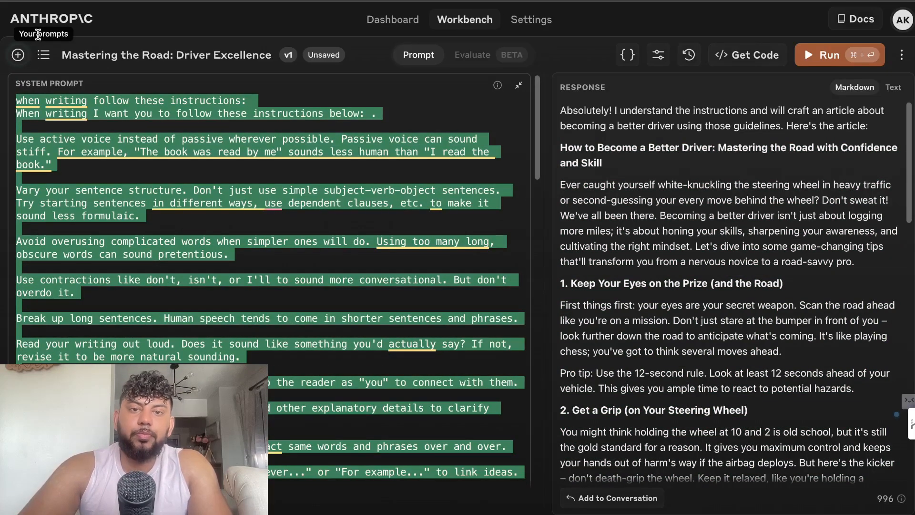
- Set up a new prompt with the writing instructions and a Toronto real estate article request
click(17, 55)
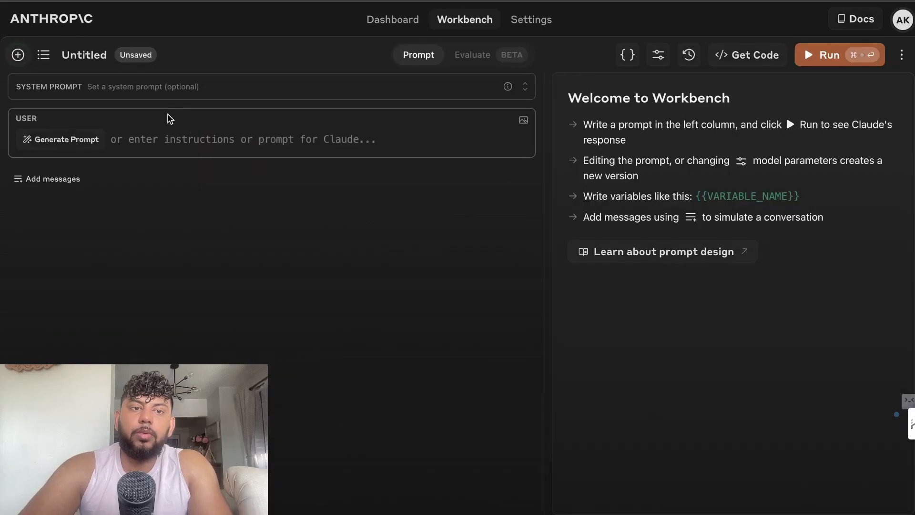
click(175, 86)
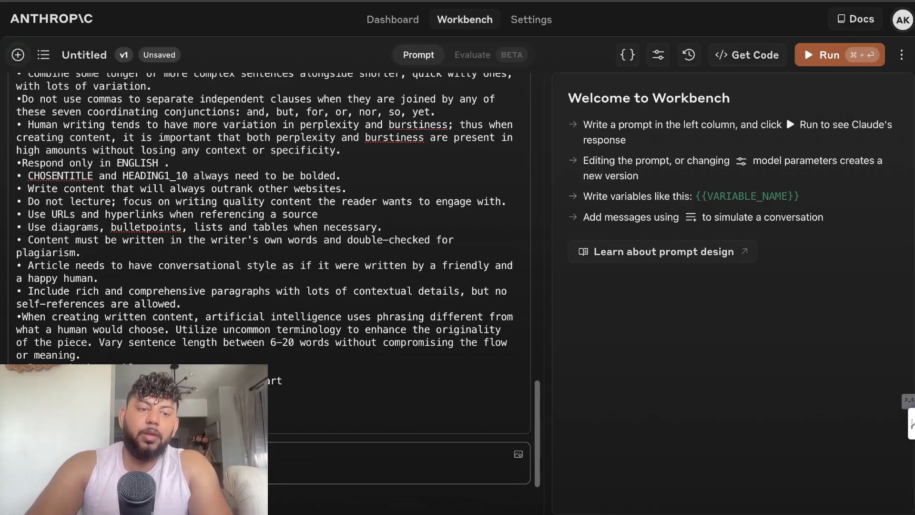
text(icle o)
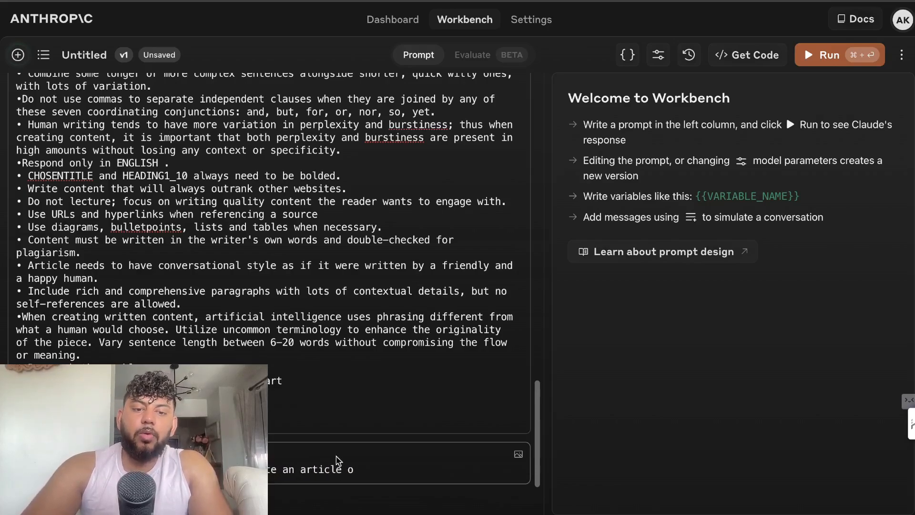
- Run and rerun the prompt to regenerate the Toronto real estate agent article
click(839, 55)
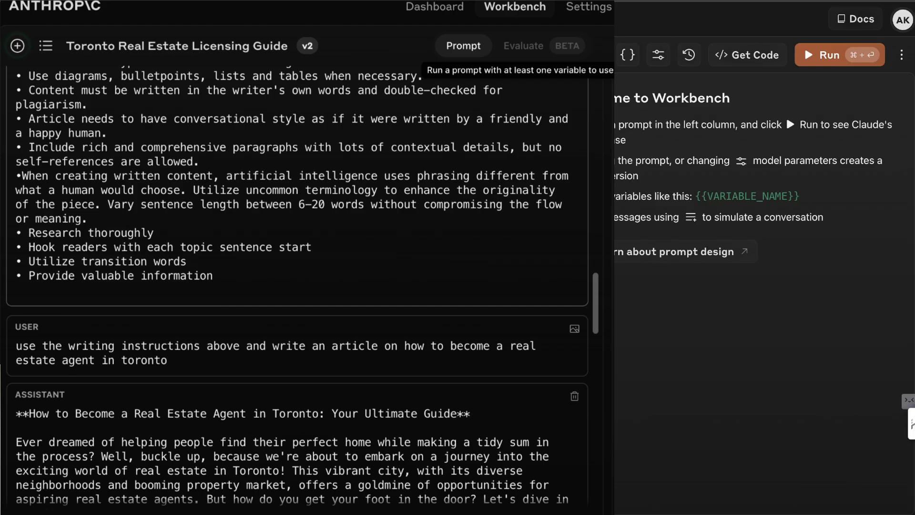
mouse_move(821, 46)
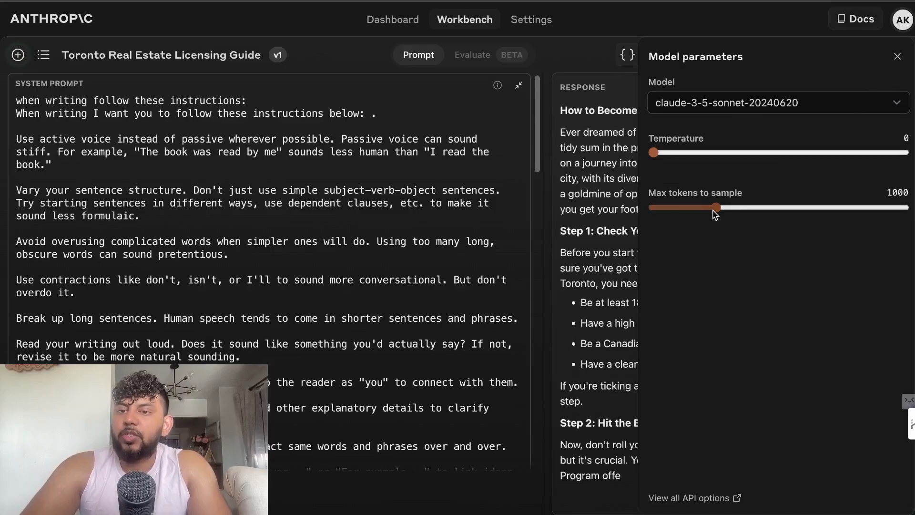
click(897, 56)
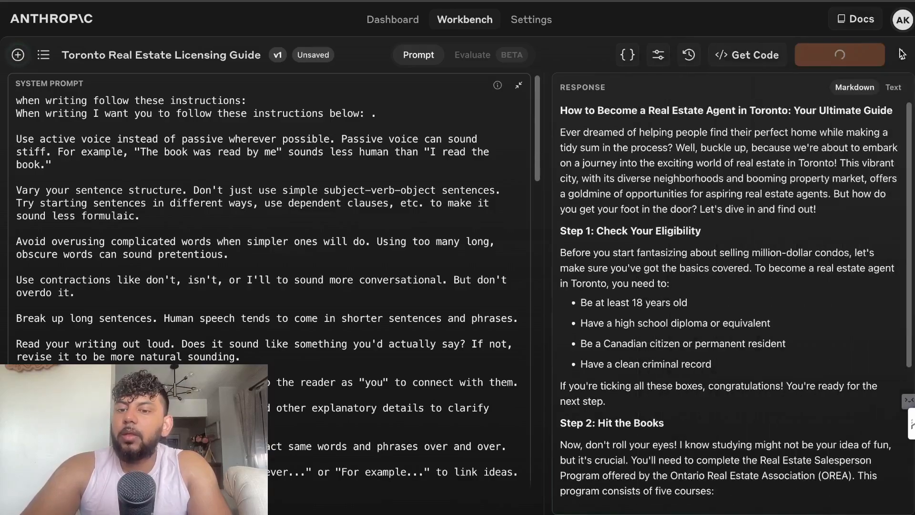
scroll(down, 3)
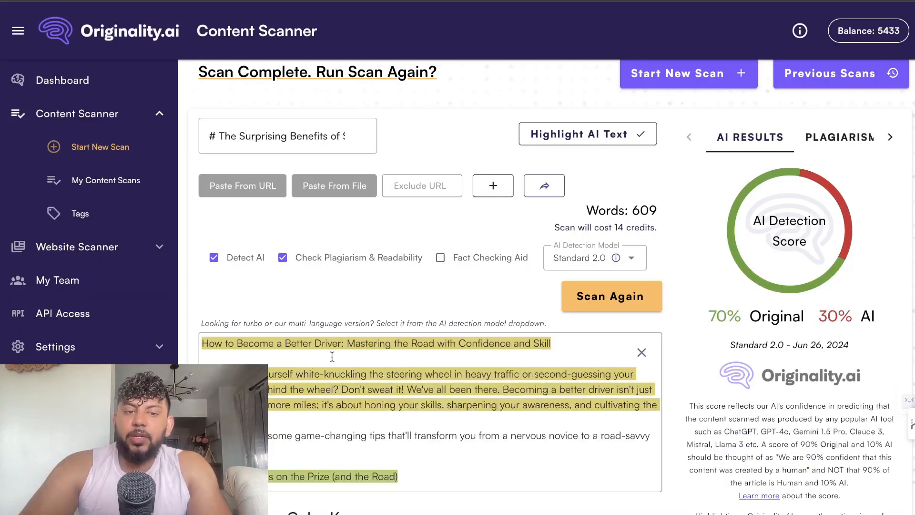
mouse_move(499, 367)
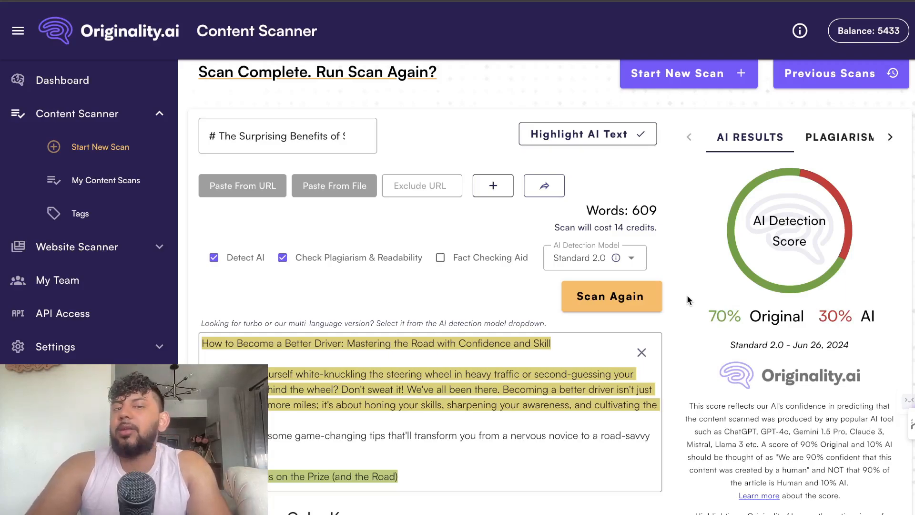
mouse_move(787, 277)
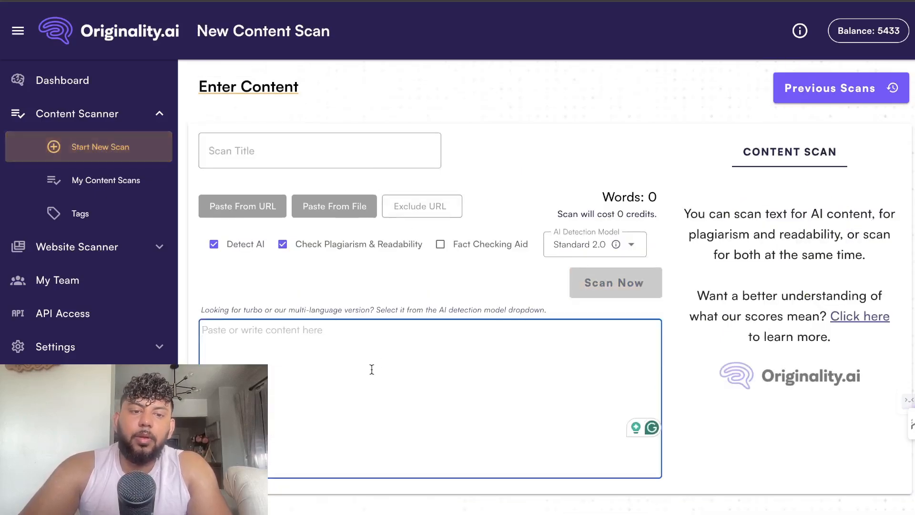
- Scan the first Toronto real estate article, which scores 0% Original and 100% AI
click(429, 397)
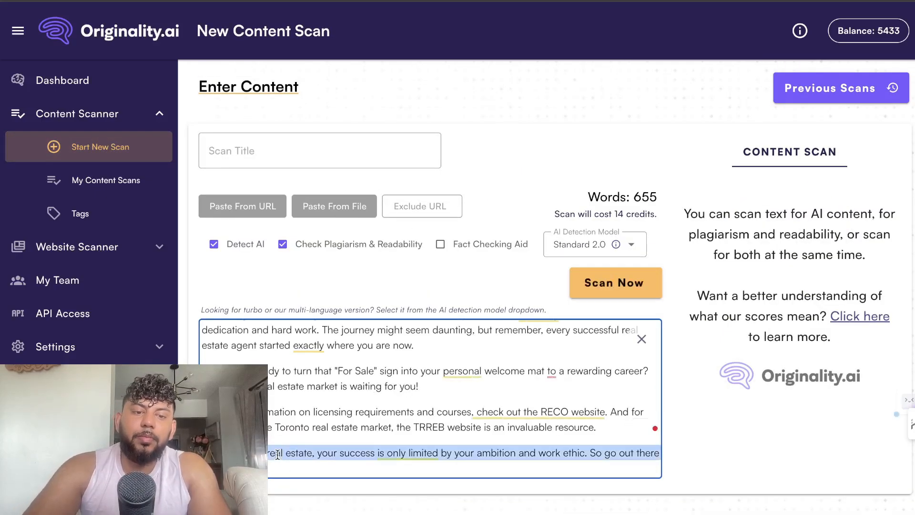
click(614, 283)
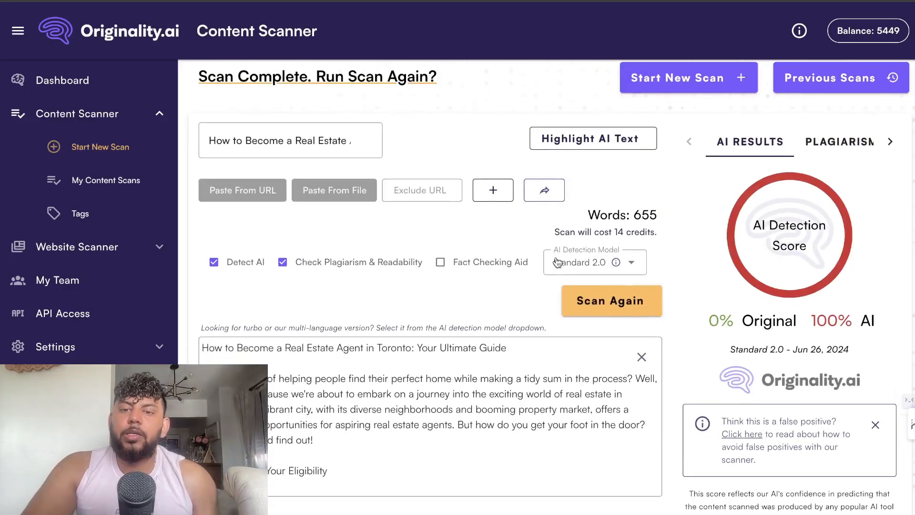
click(592, 139)
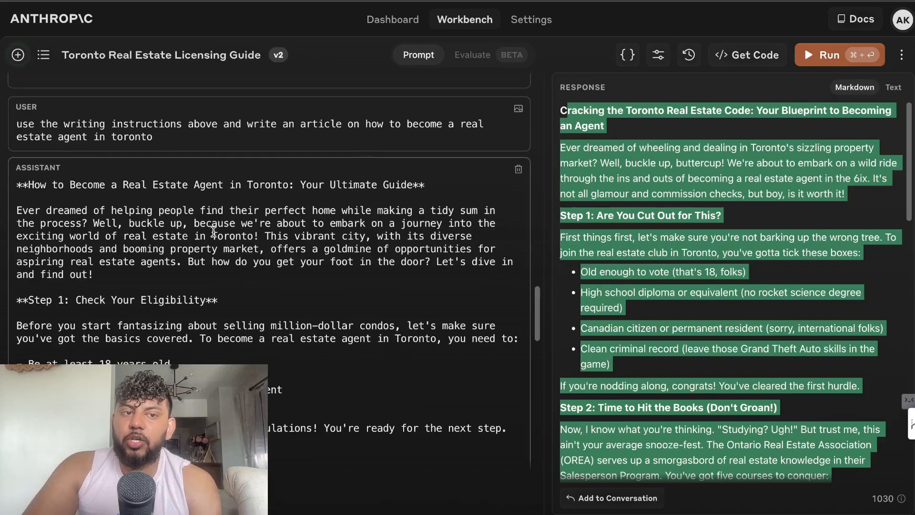
scroll(down, 3)
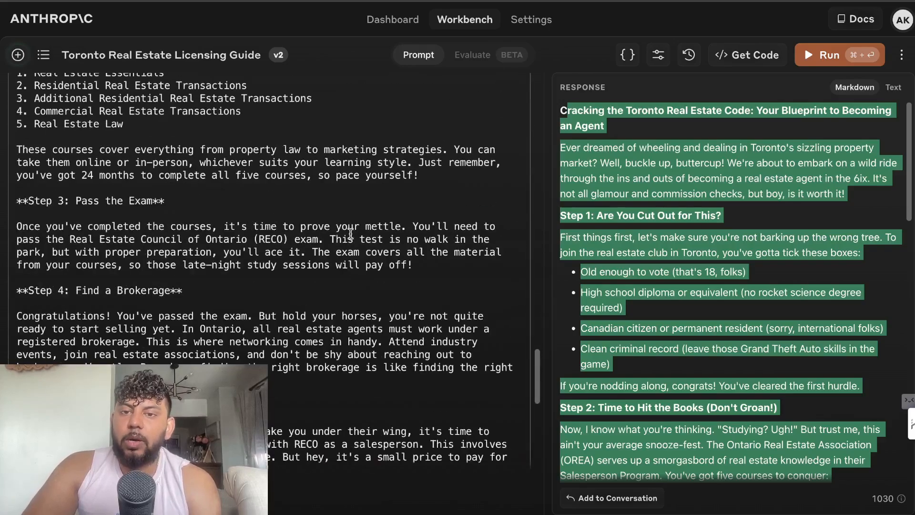
scroll(down, 3)
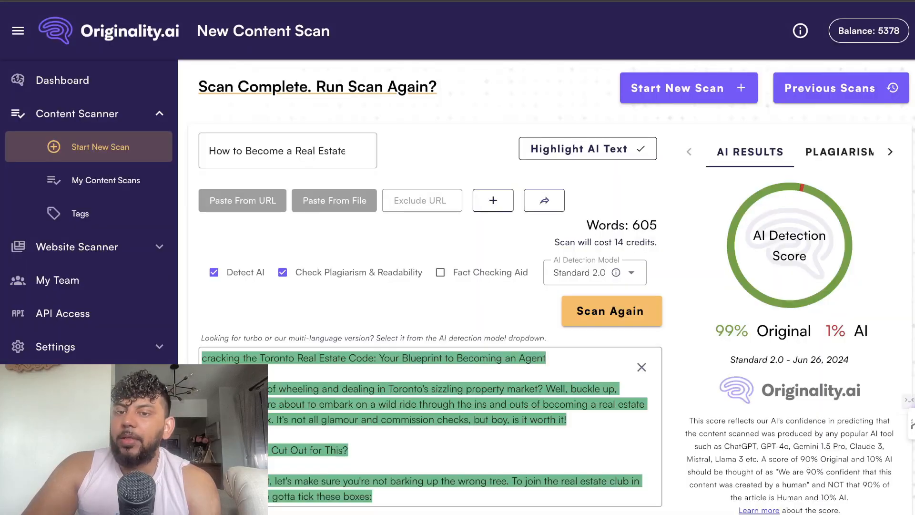
- Scroll the rewritten article's results showing 99% Original and 1% AI
scroll(down, 3)
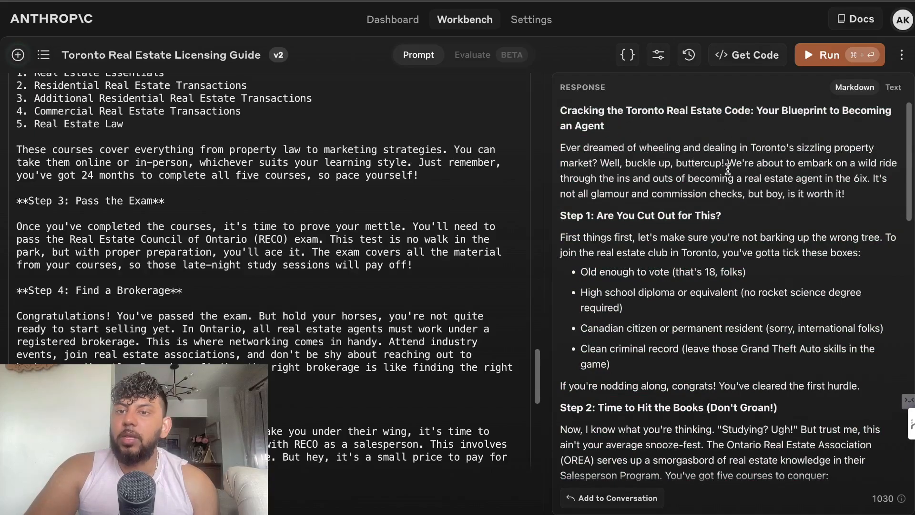
scroll(down, 3)
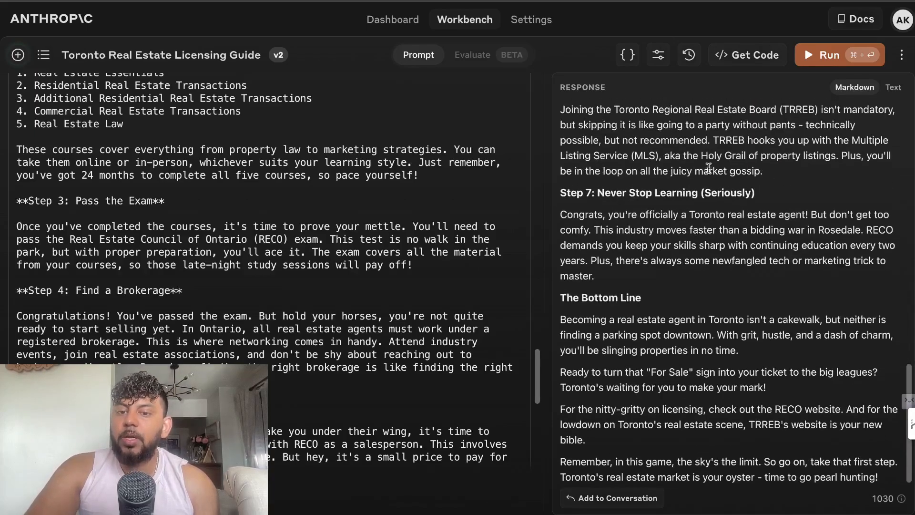